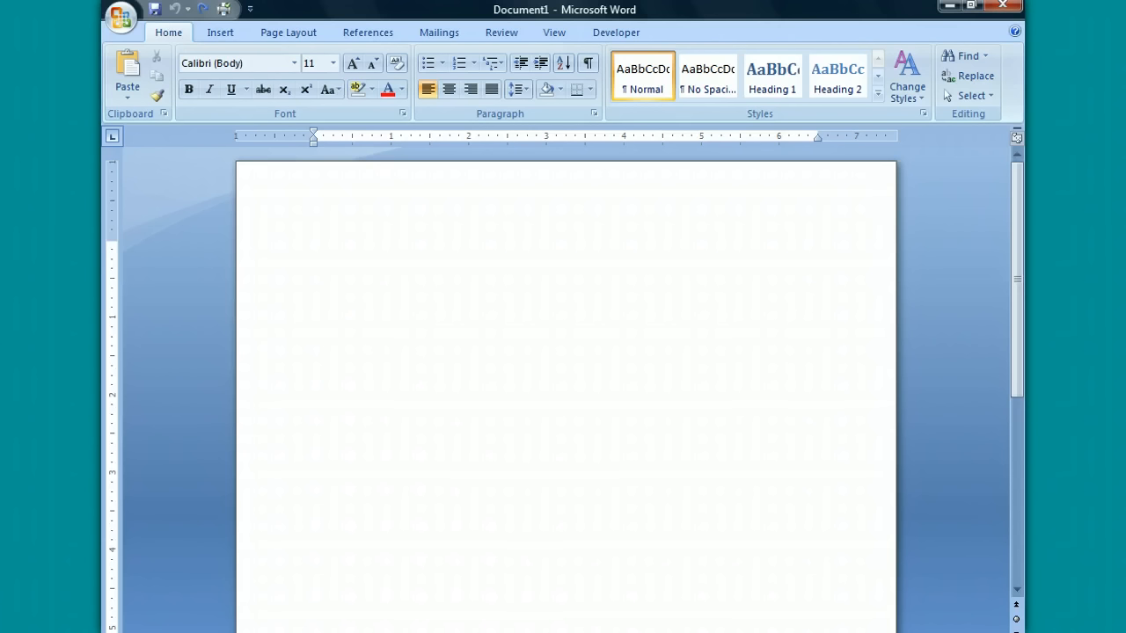
# Step: Open the Font dialog from the Home tab's Font group launcher
pyautogui.click(314, 247)
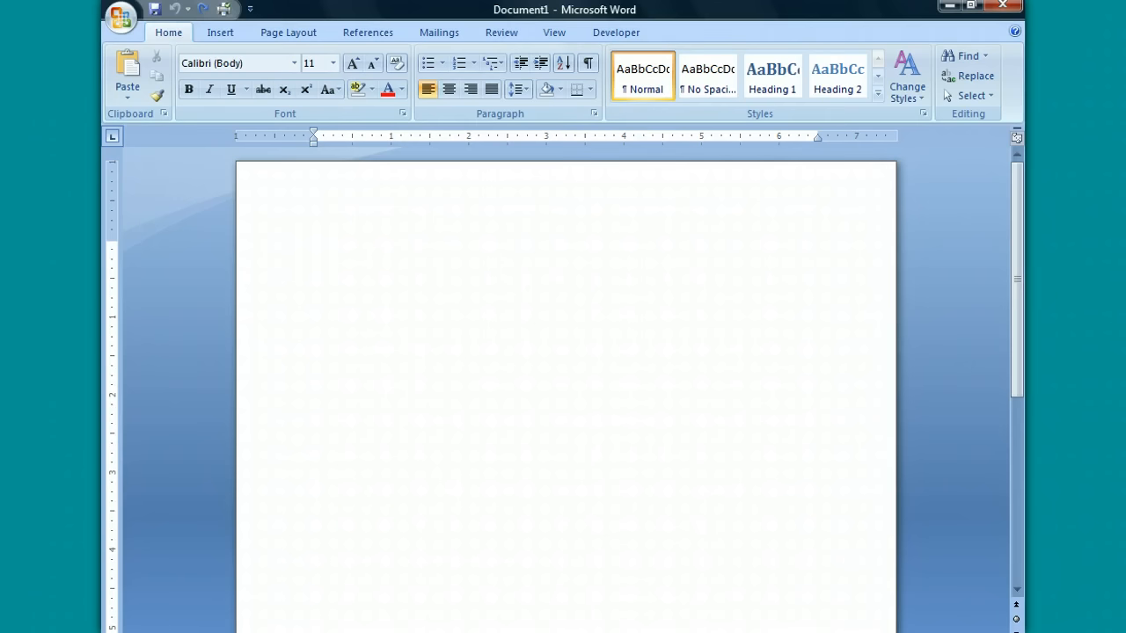
pyautogui.click(314, 248)
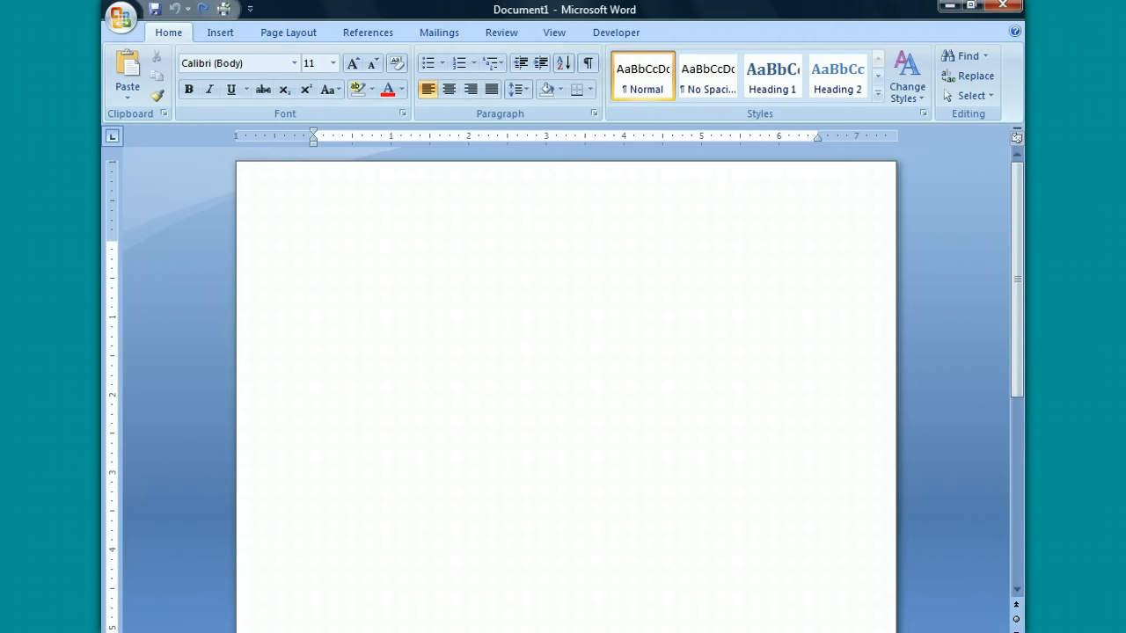
pyautogui.click(314, 247)
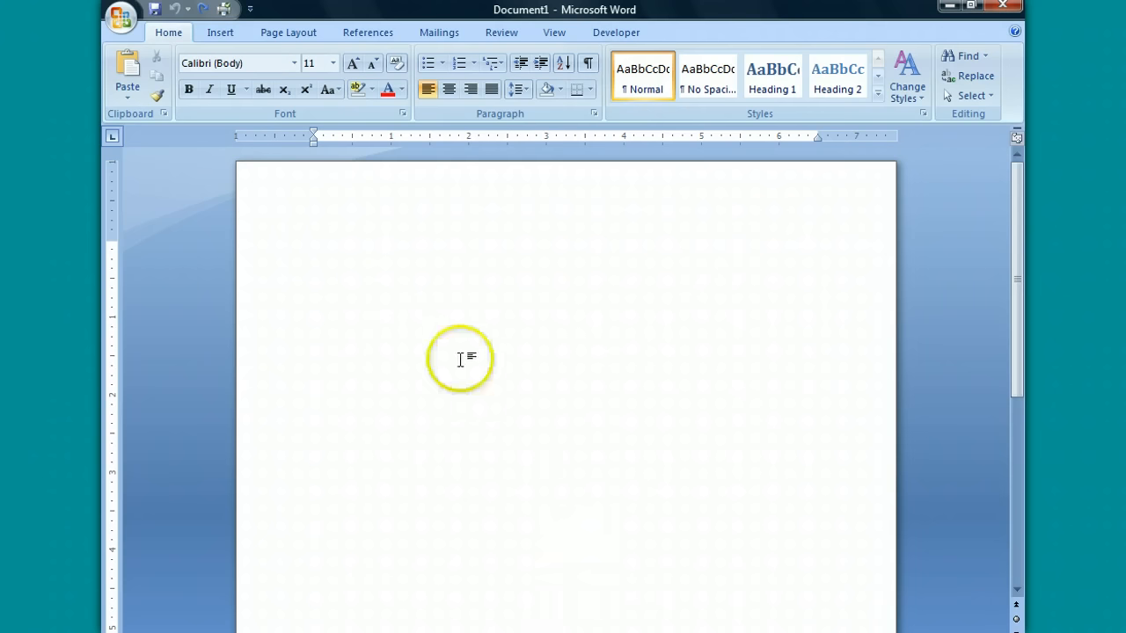
pyautogui.moveTo(400, 123)
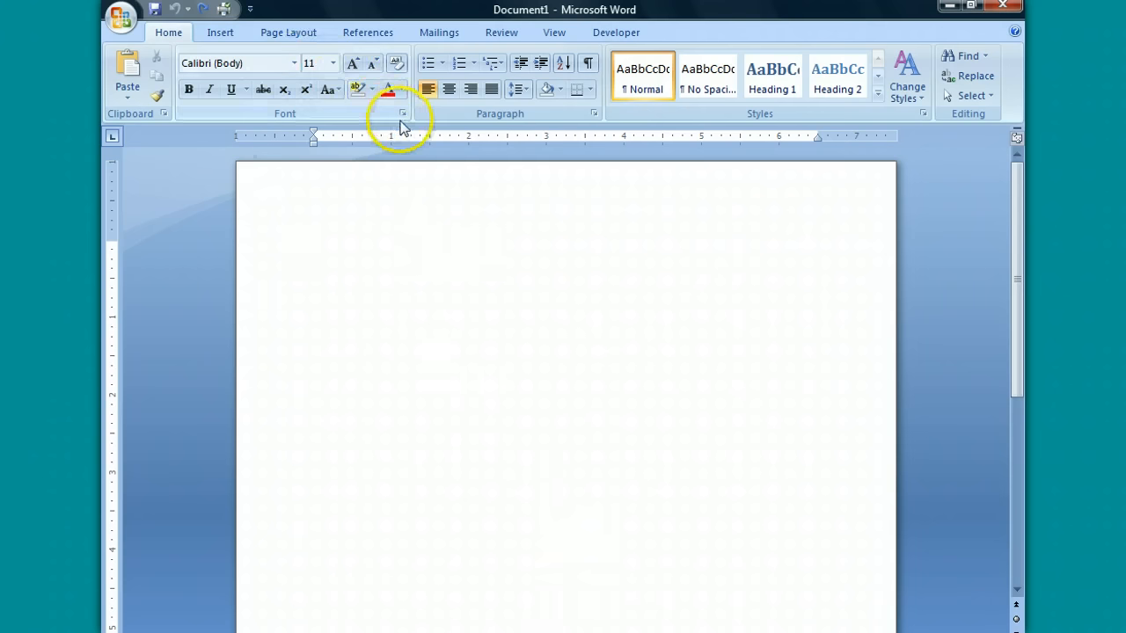
pyautogui.moveTo(403, 115)
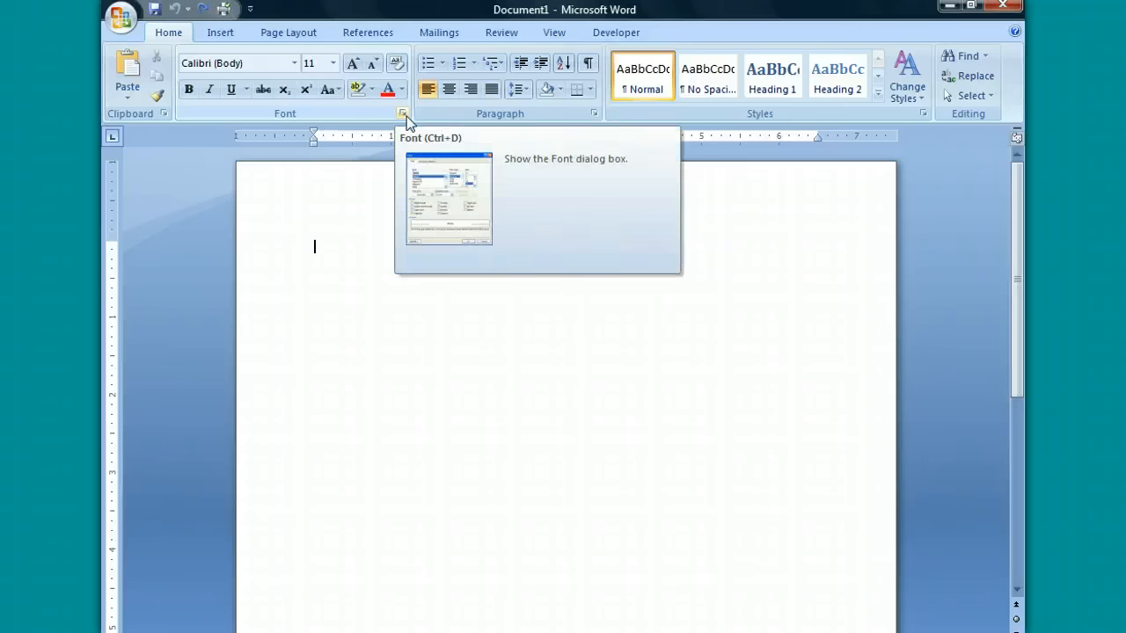
pyautogui.click(403, 113)
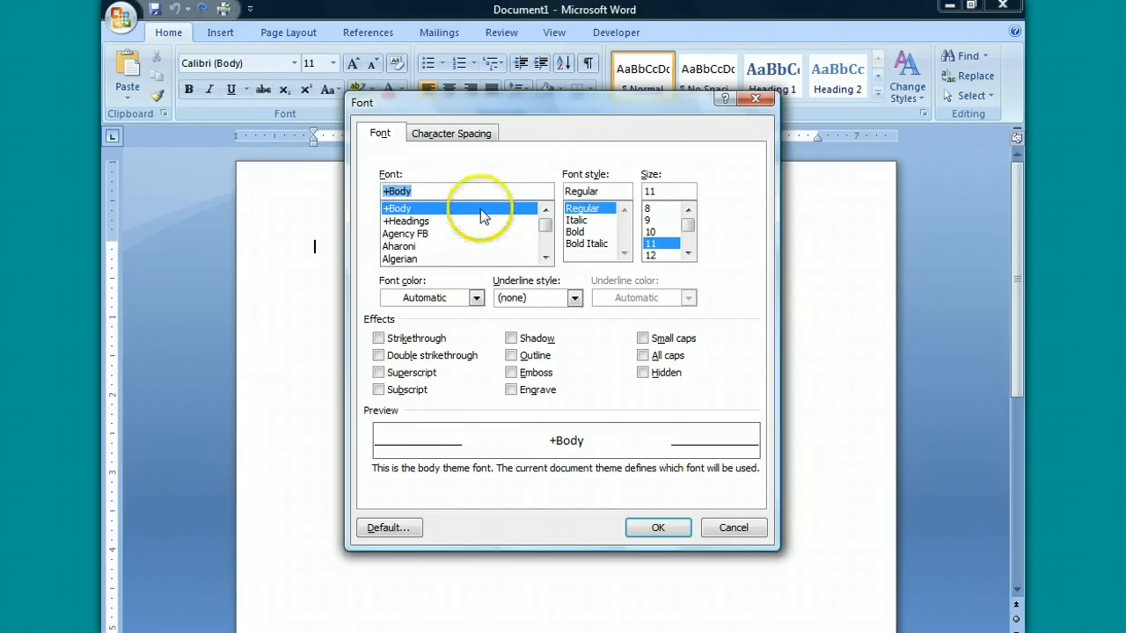
# Step: Choose Times New Roman at size 12 in the Font dialog
pyautogui.write('times')
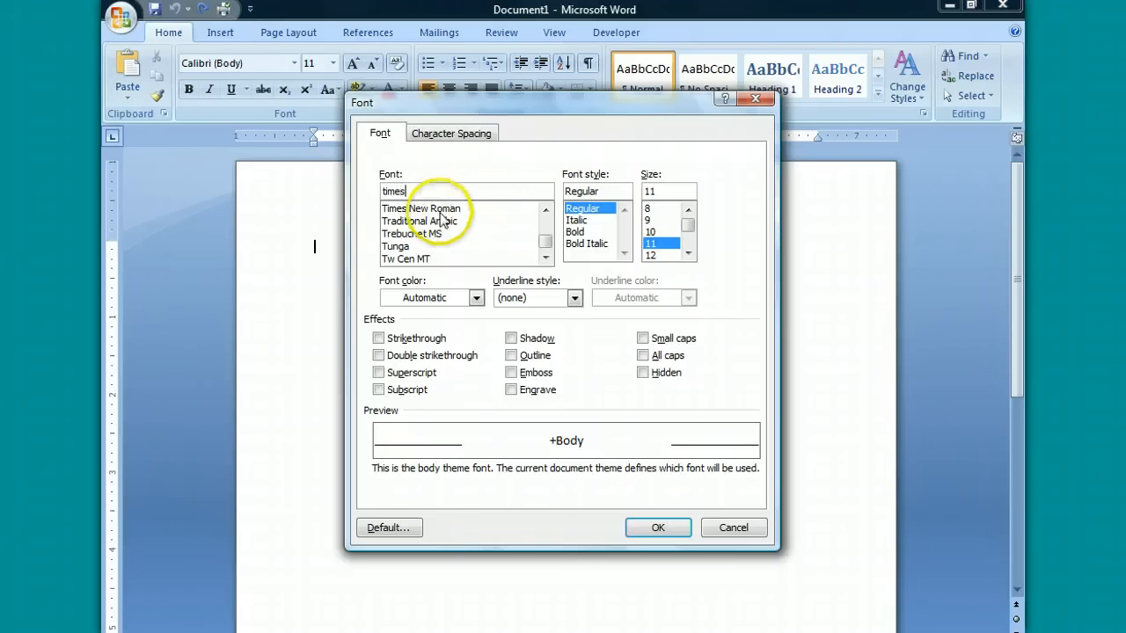
pyautogui.click(431, 208)
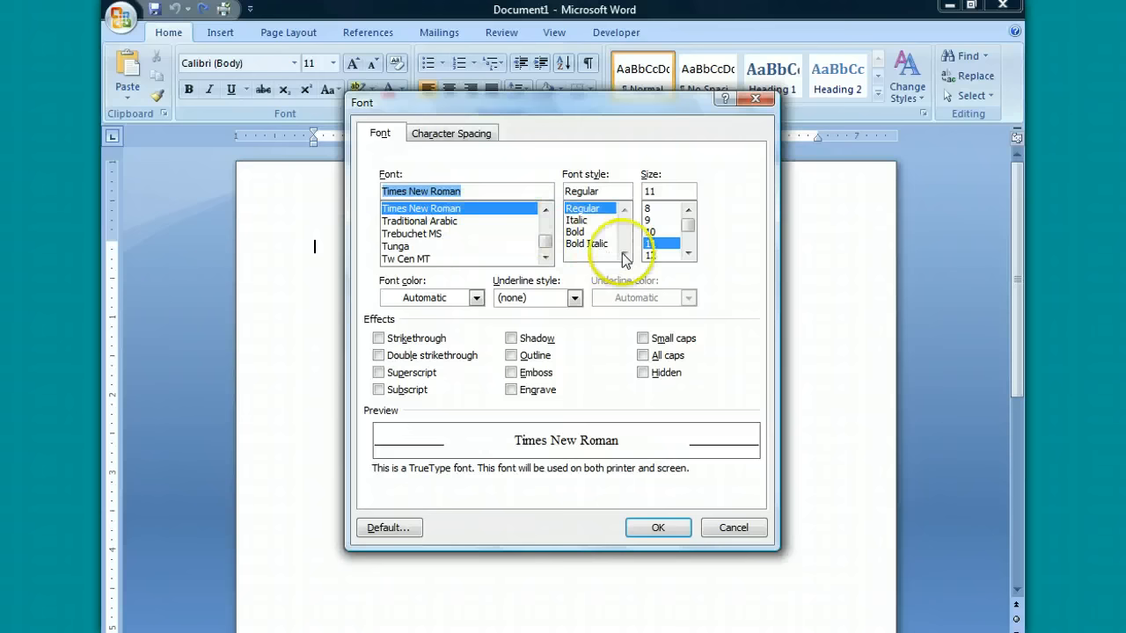
pyautogui.click(649, 256)
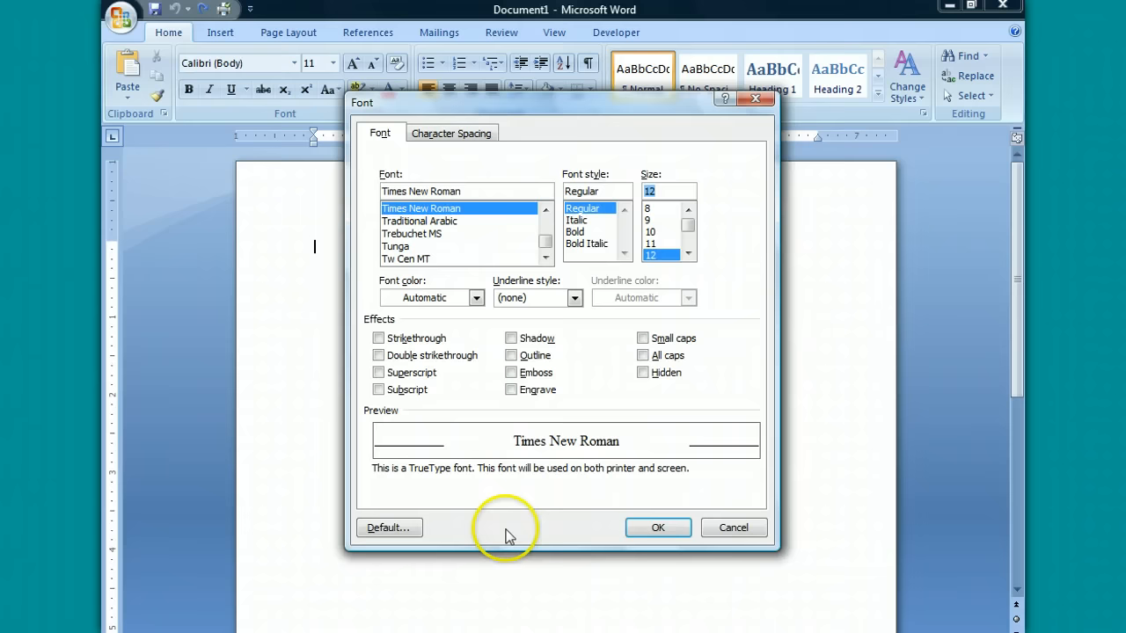
# Step: Set Times New Roman 12 pt as the default for all new documents
pyautogui.click(388, 527)
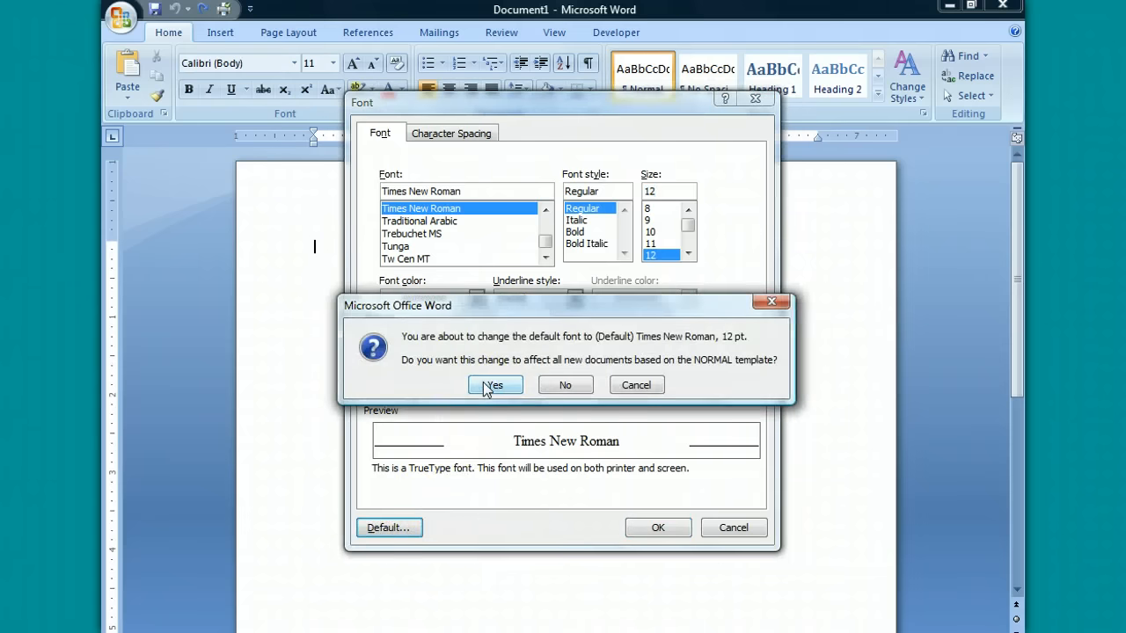
pyautogui.click(491, 385)
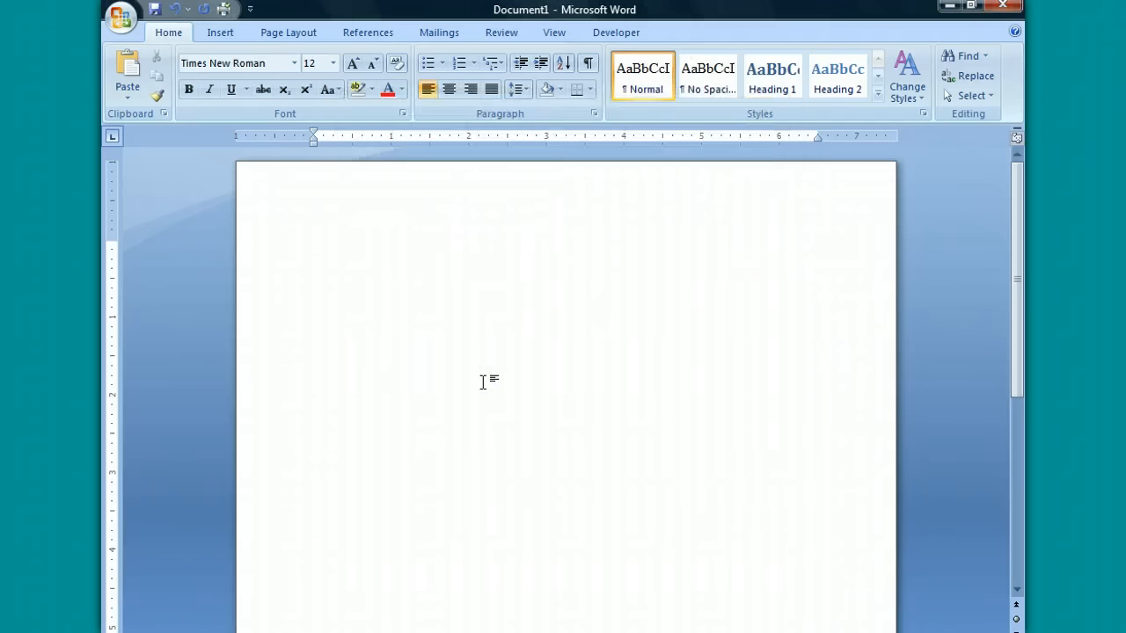
pyautogui.click(314, 248)
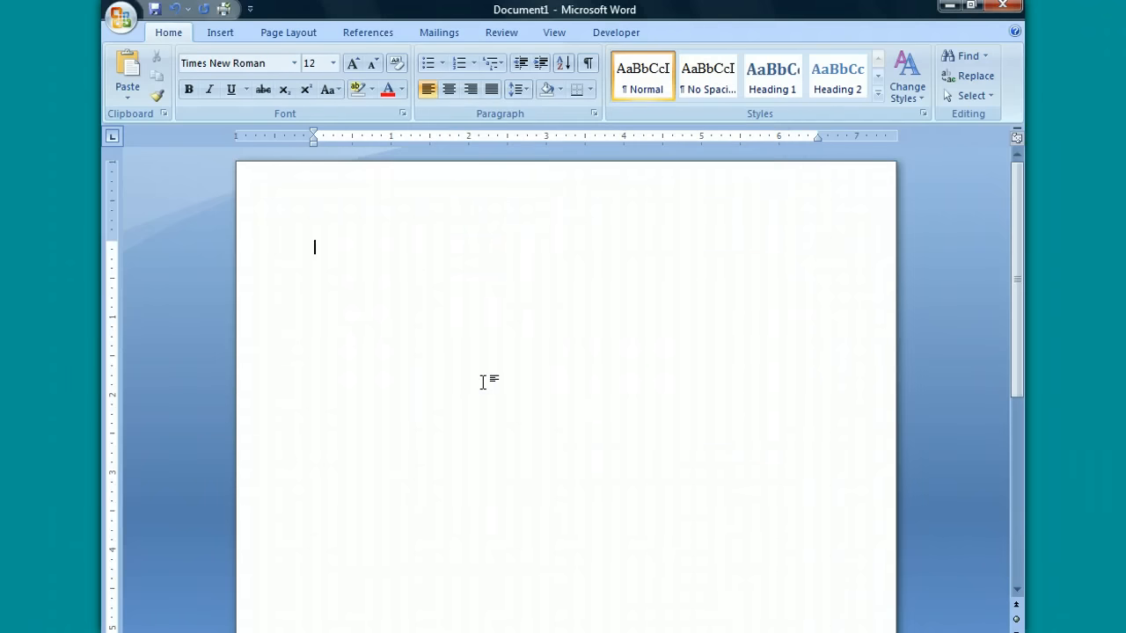